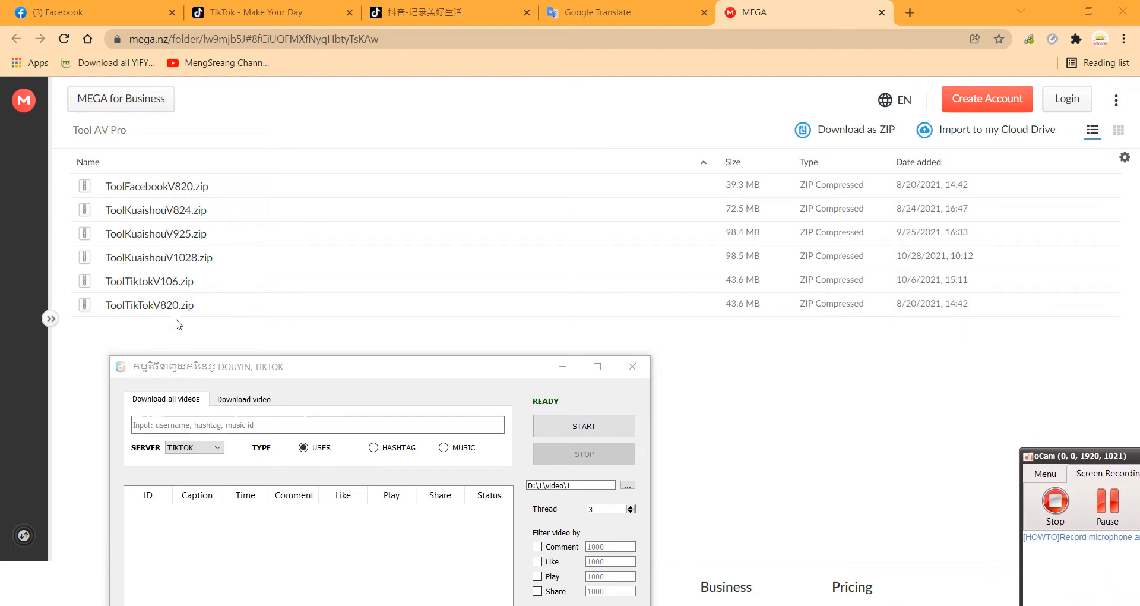
mouse_move(168, 312)
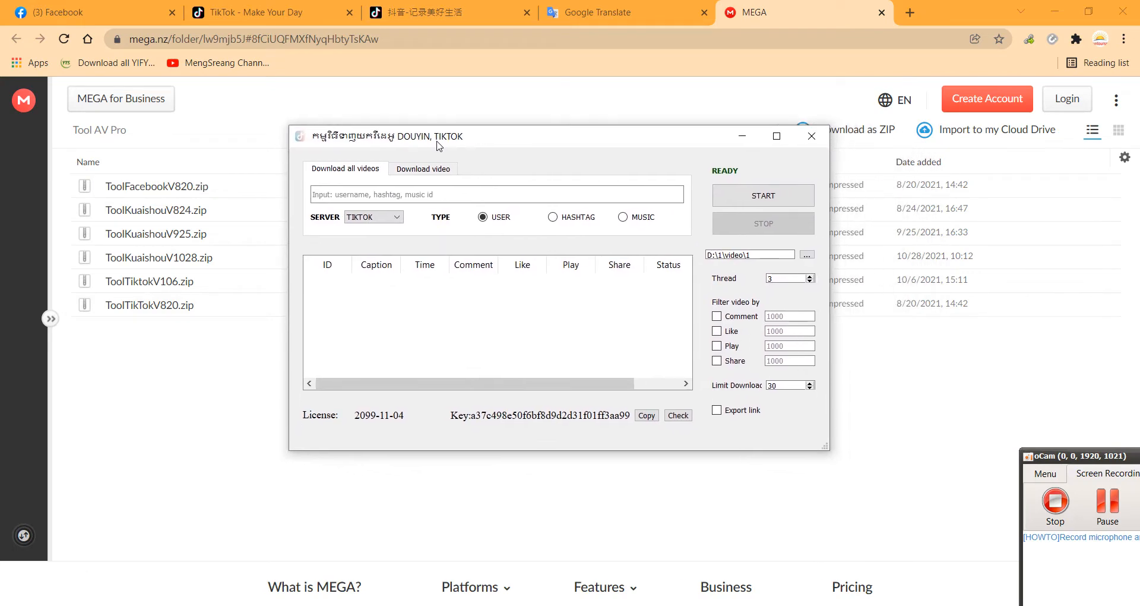
mouse_move(599, 355)
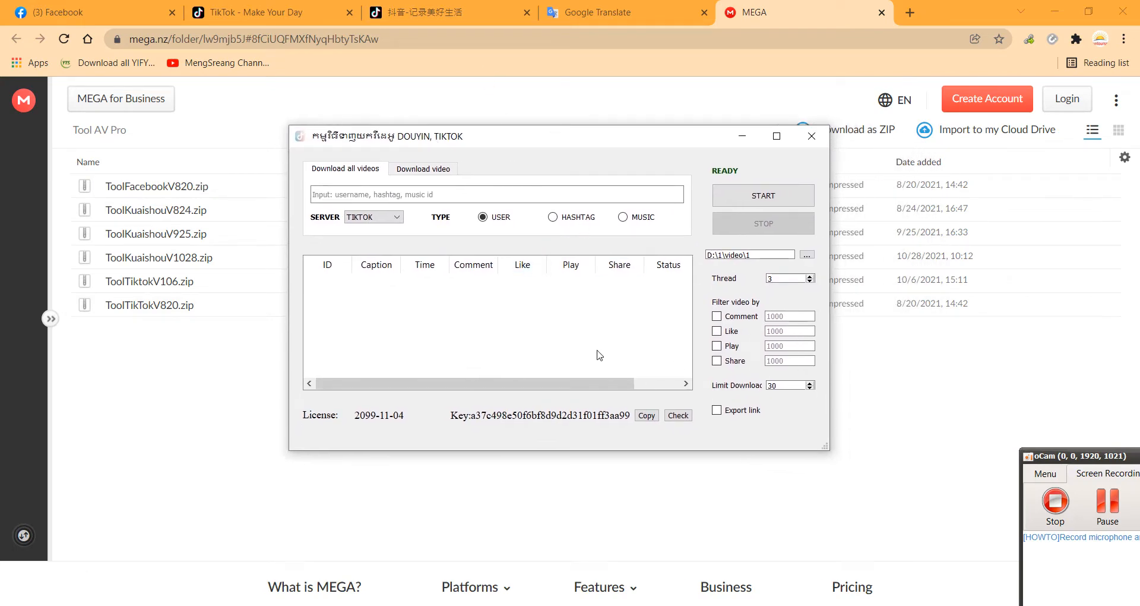
Move the DOUYIN, TIKTOK downloader window to the centre of the screen.
click(261, 13)
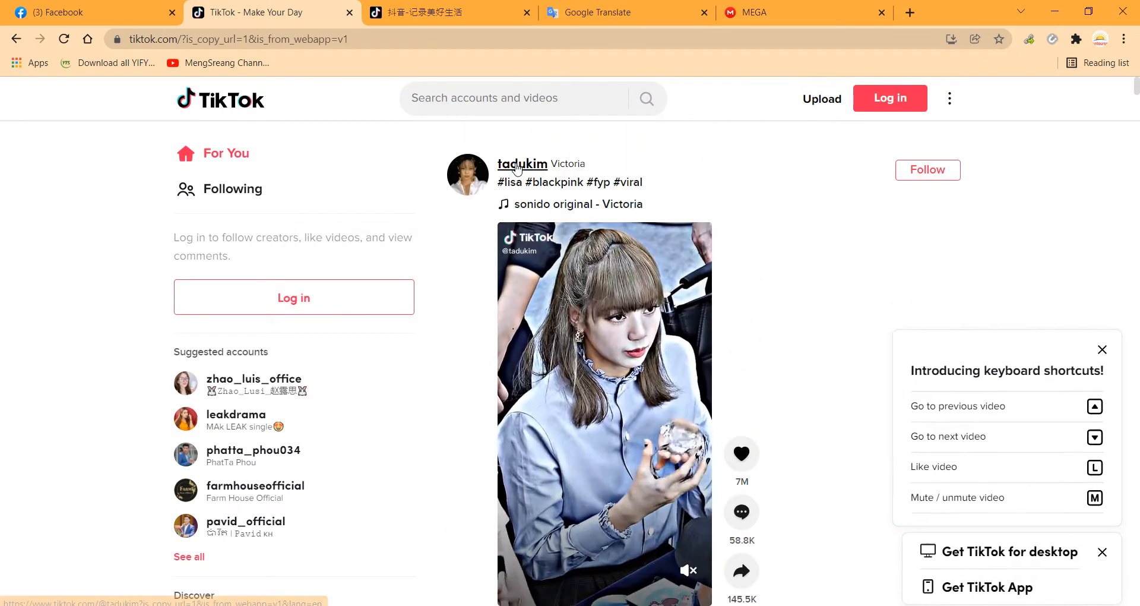
click(522, 164)
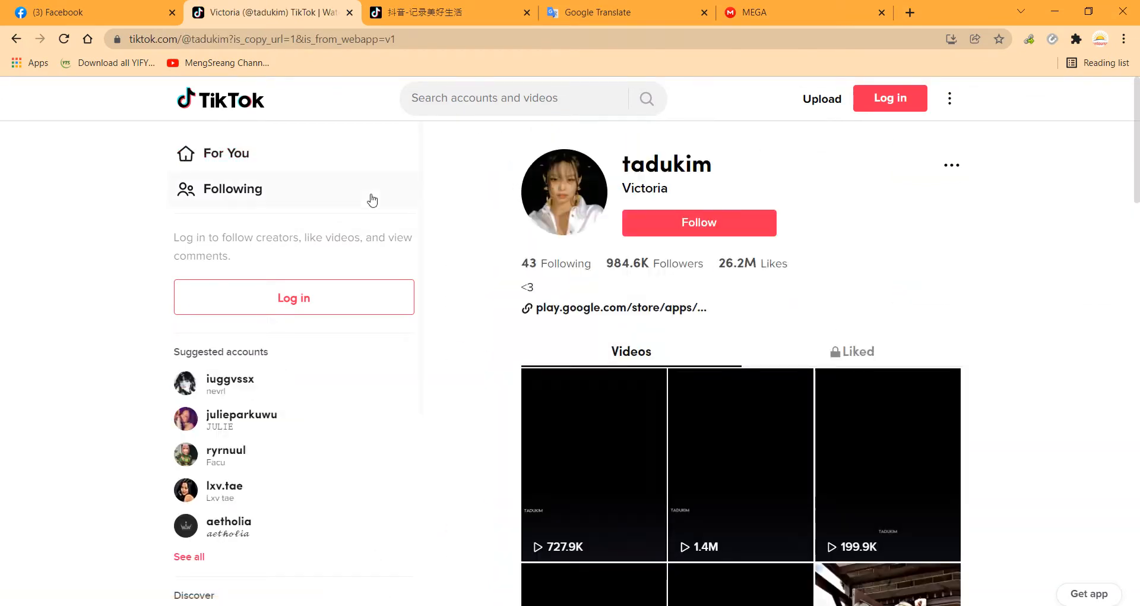
scroll(down, 3)
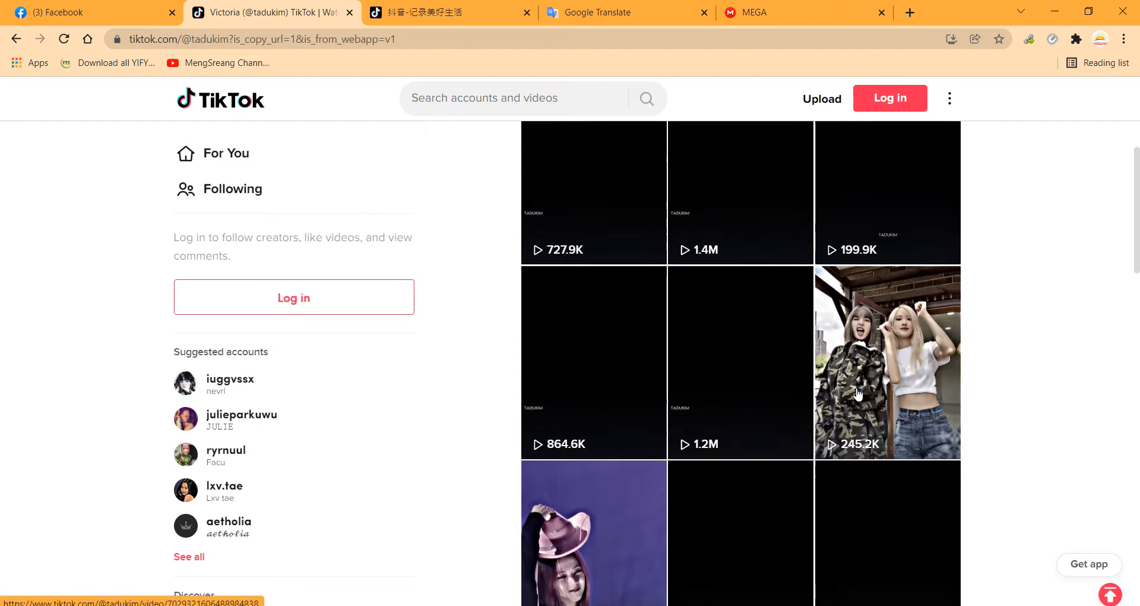
scroll(down, 3)
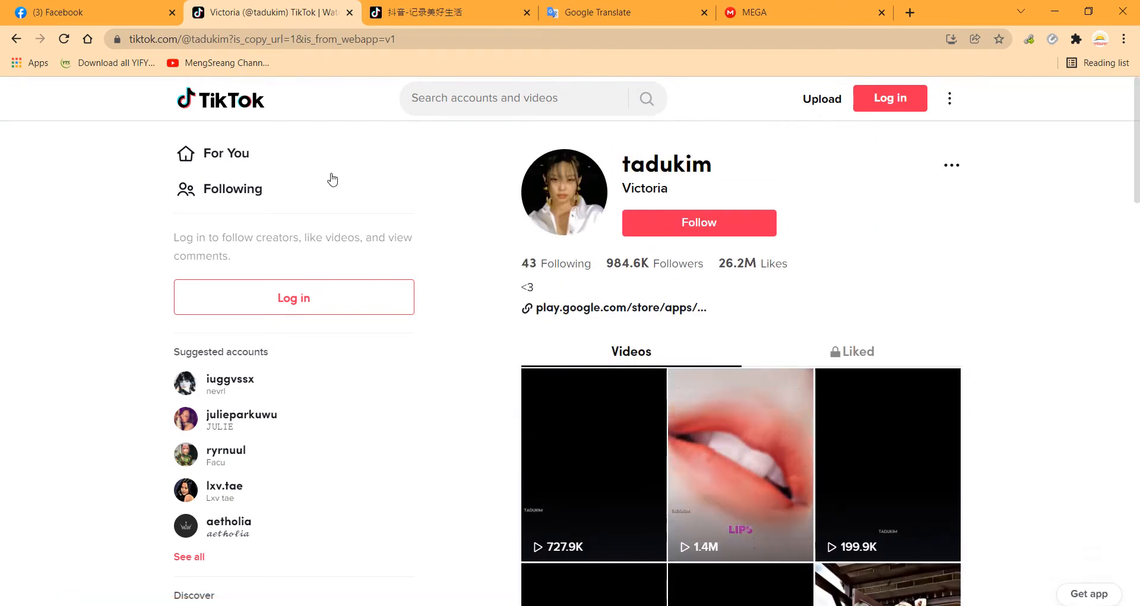
click(242, 39)
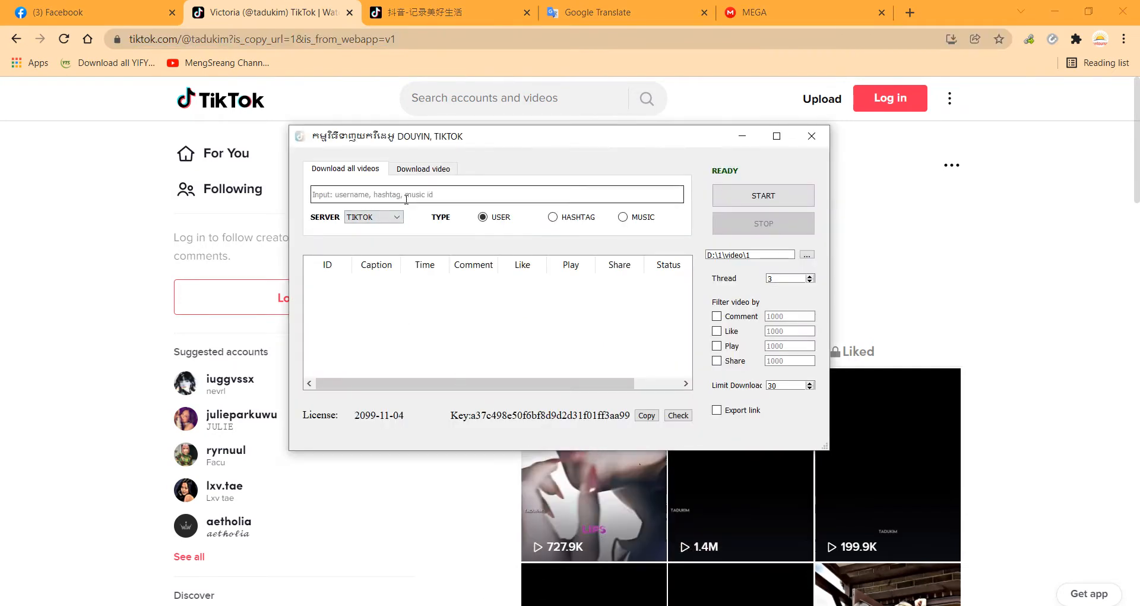
text(https://www.tiktok.com/@tadukim?is_copy_url=1&is_from_webapp=v1)
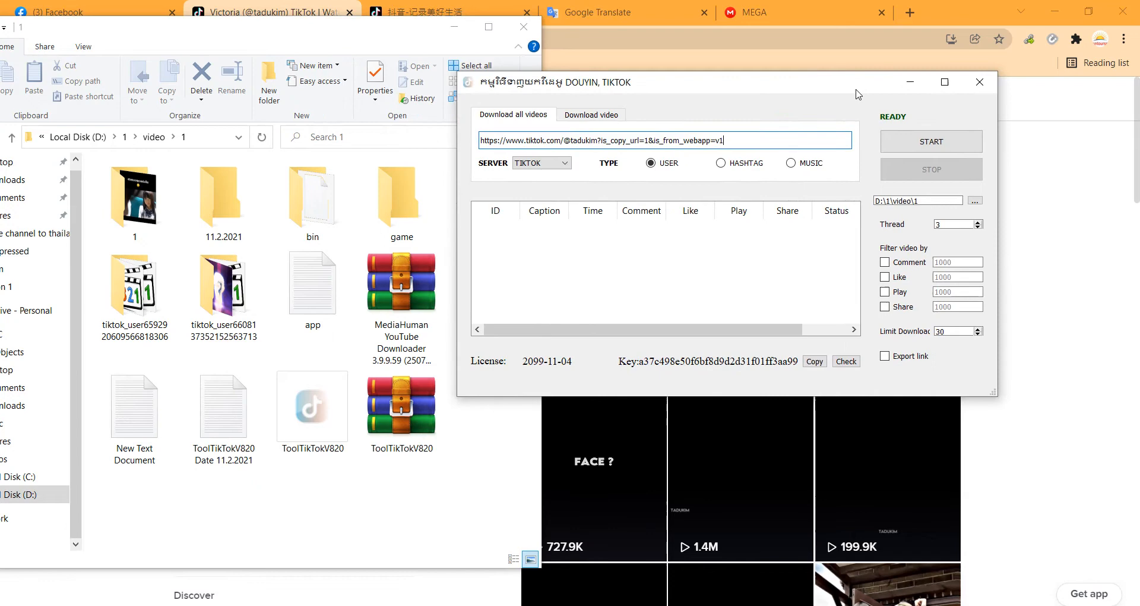
click(931, 141)
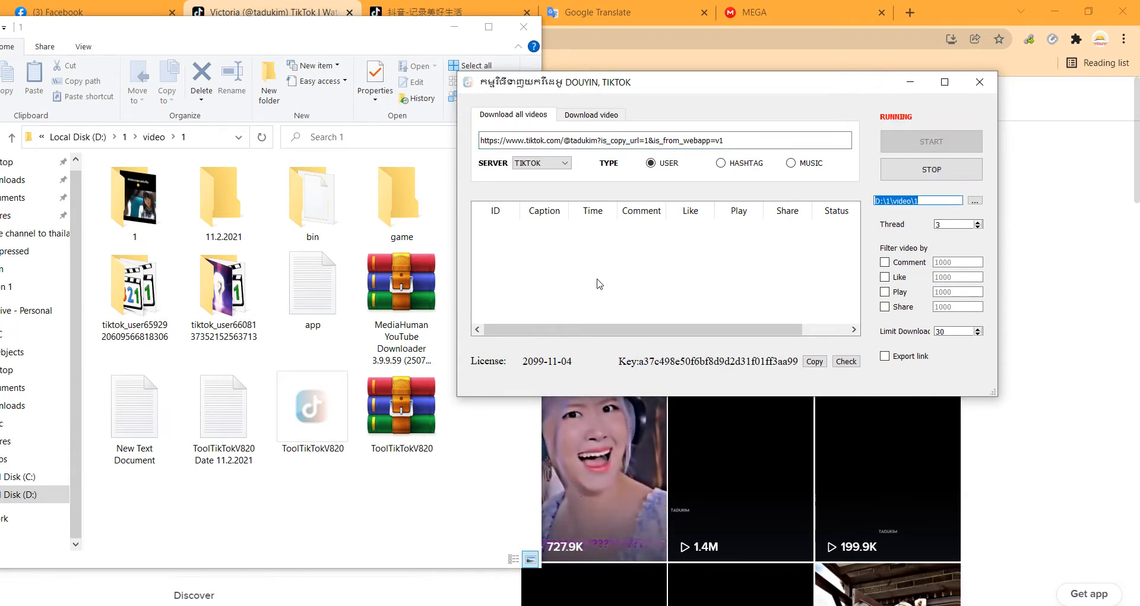
click(931, 141)
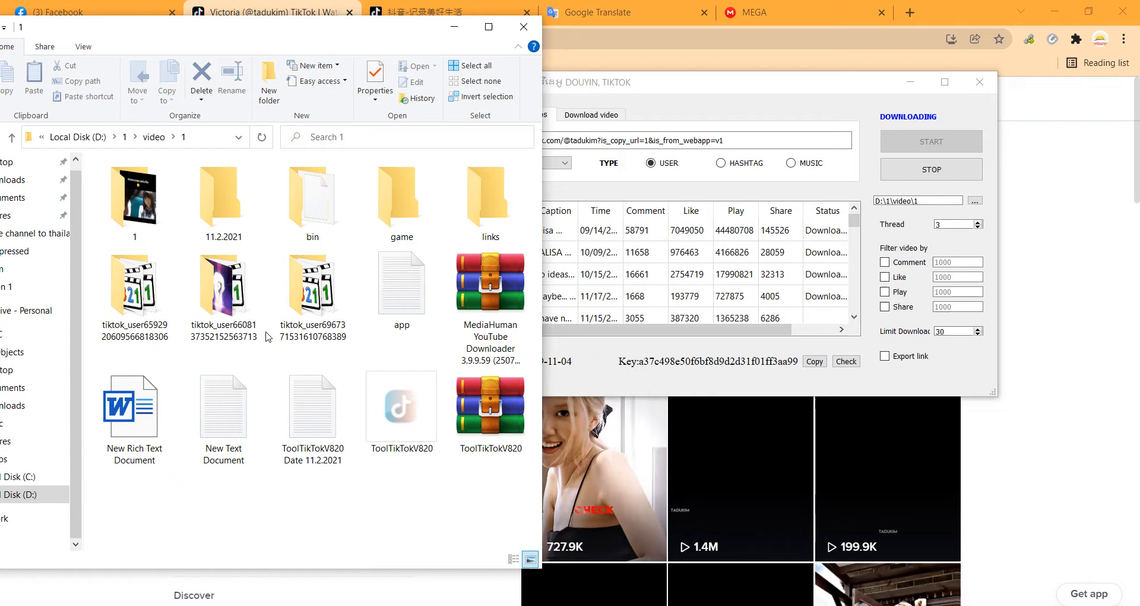
click(312, 283)
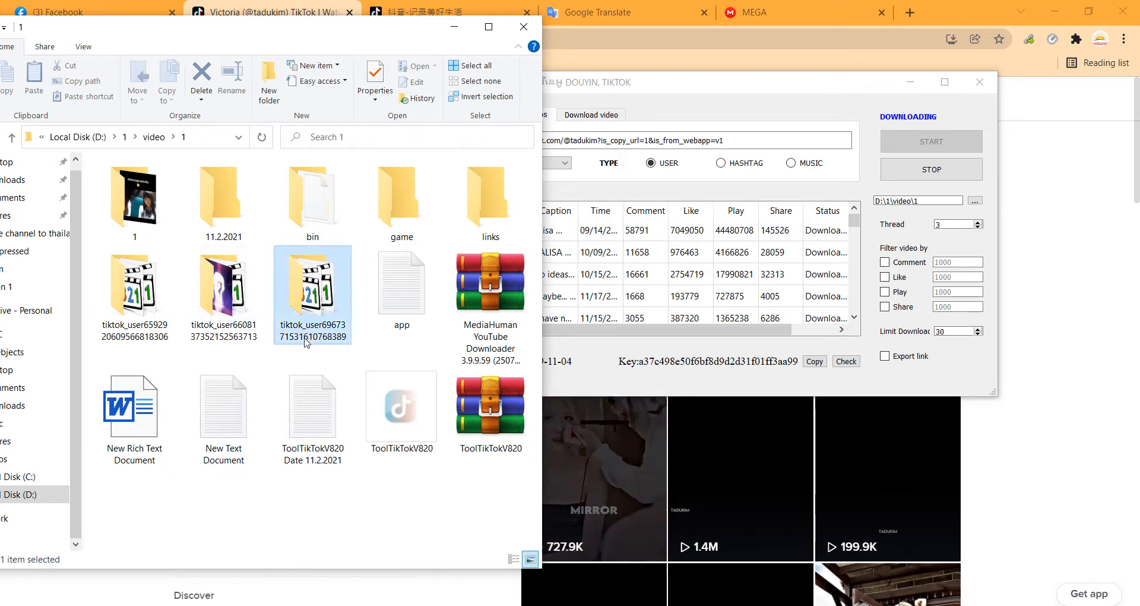
double_click(311, 285)
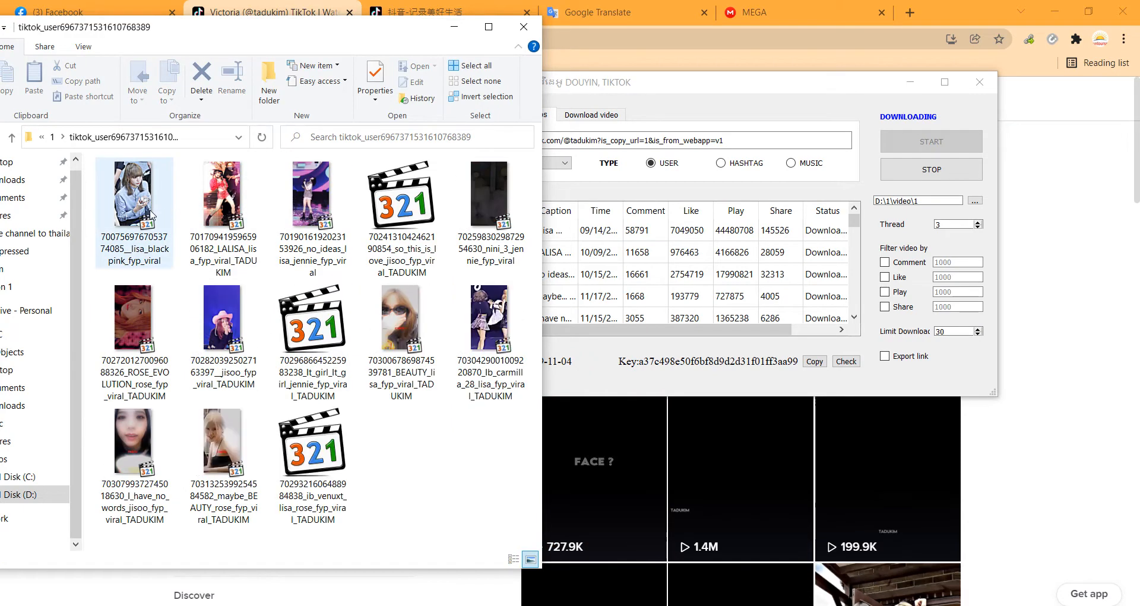
click(134, 196)
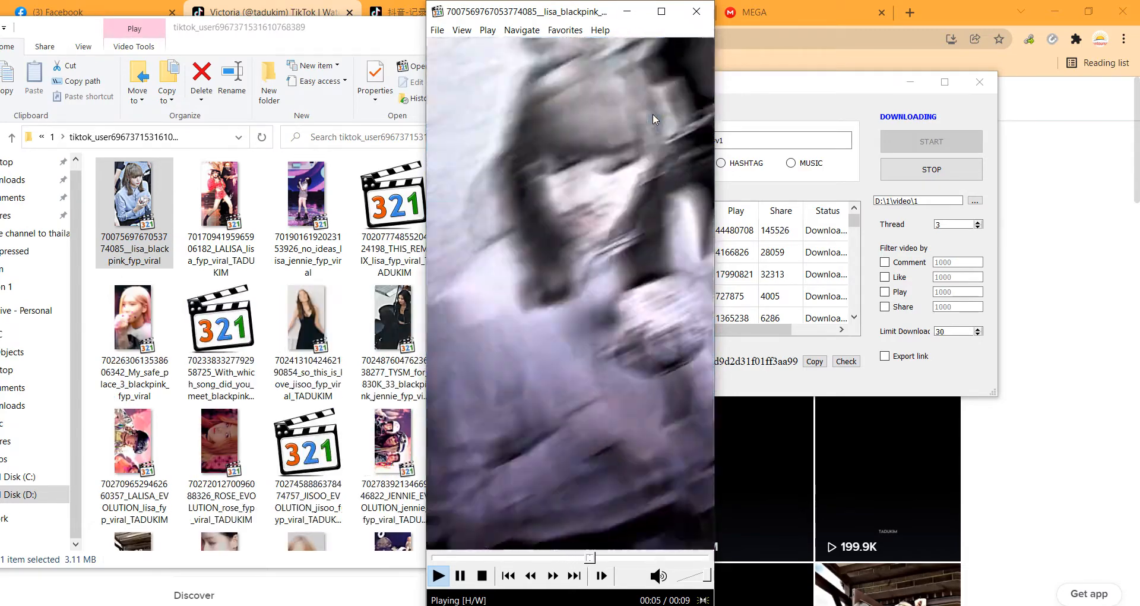
Pause the playing tadukim video and close Media Player Classic.
click(462, 575)
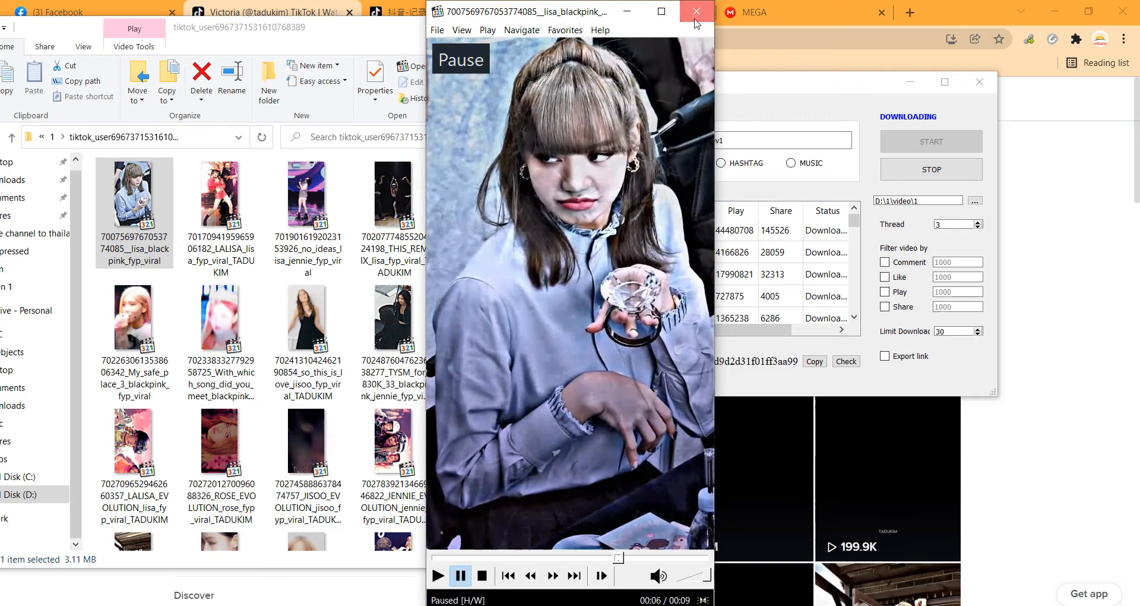
click(693, 10)
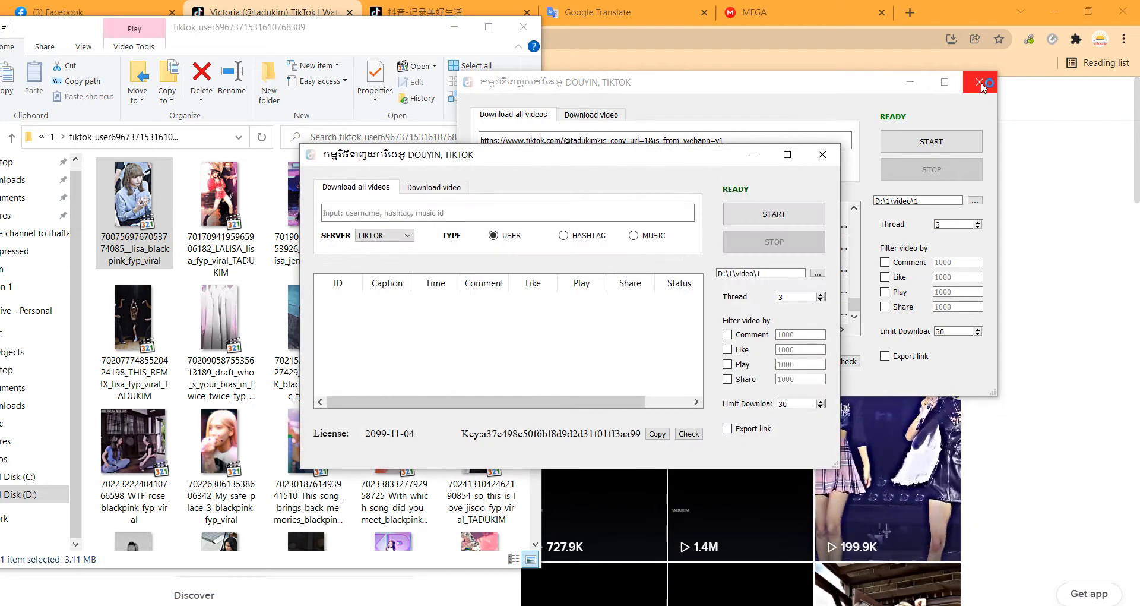
Close the finished downloader, then translate 'eat food' into Chinese 吃东西 and copy it.
click(979, 82)
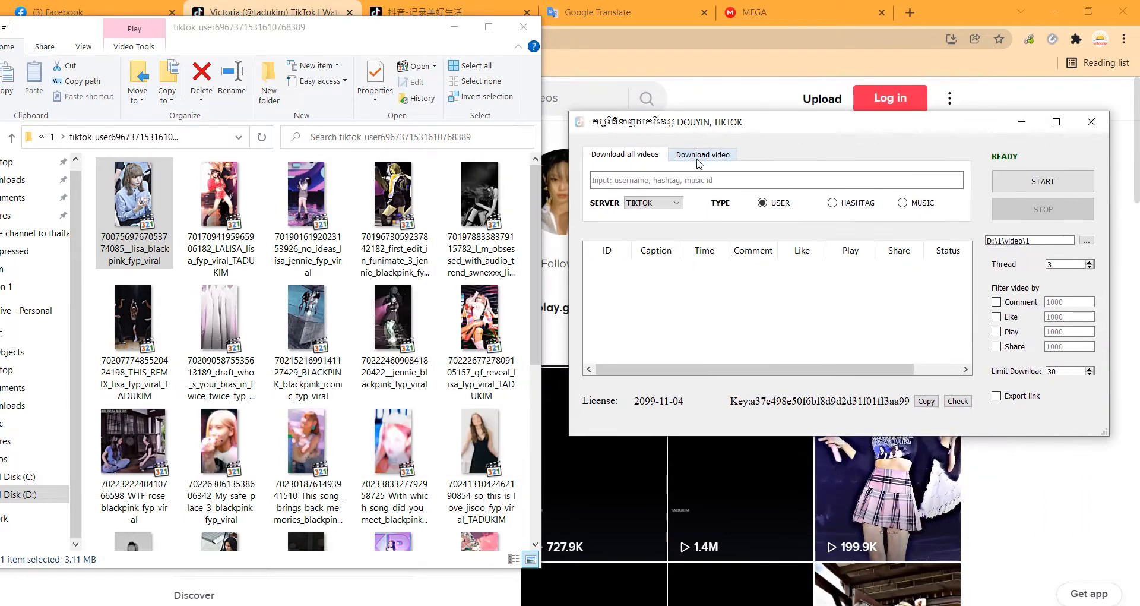
click(674, 203)
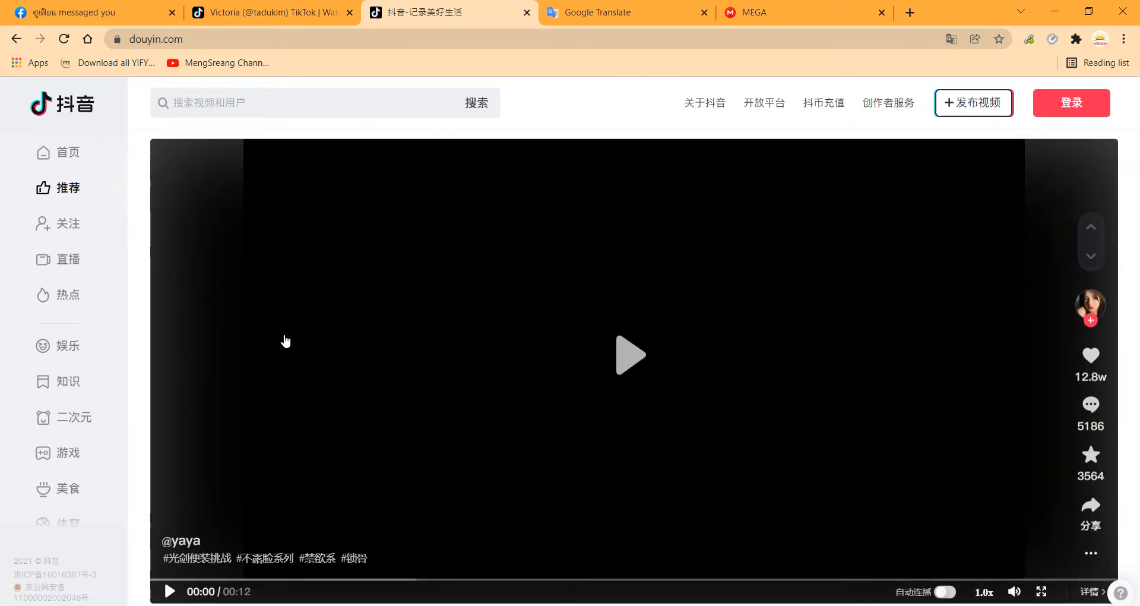
click(608, 13)
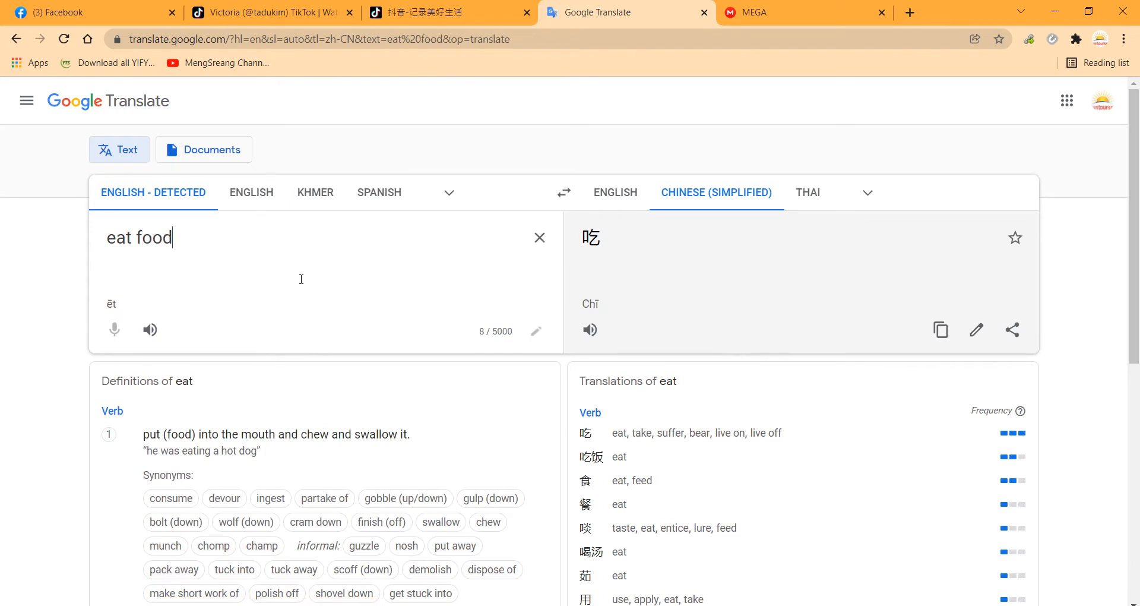
key(Enter)
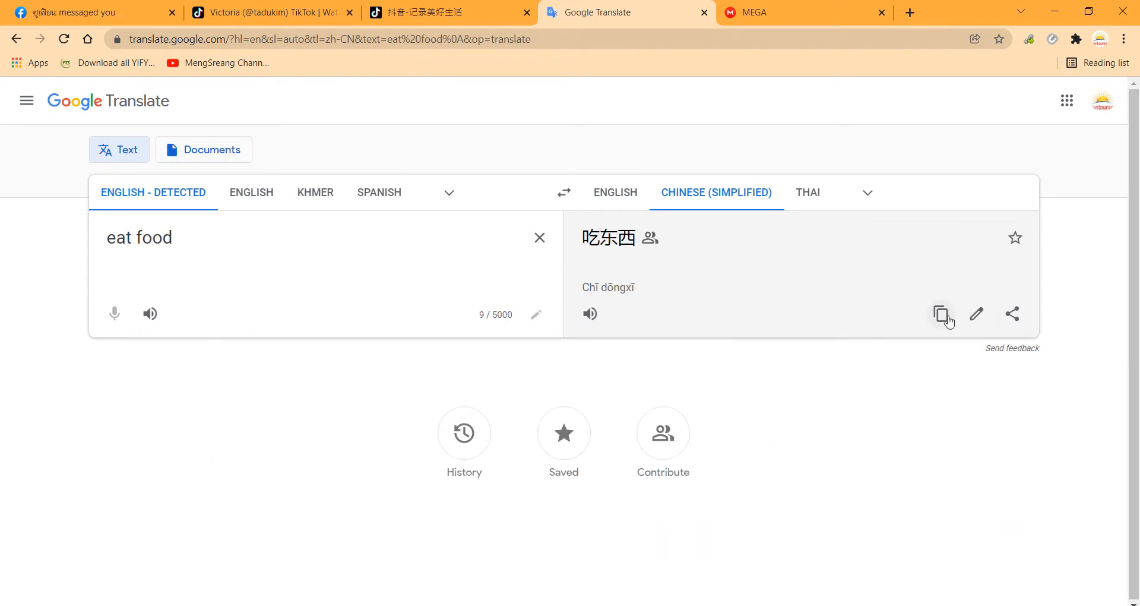
click(438, 12)
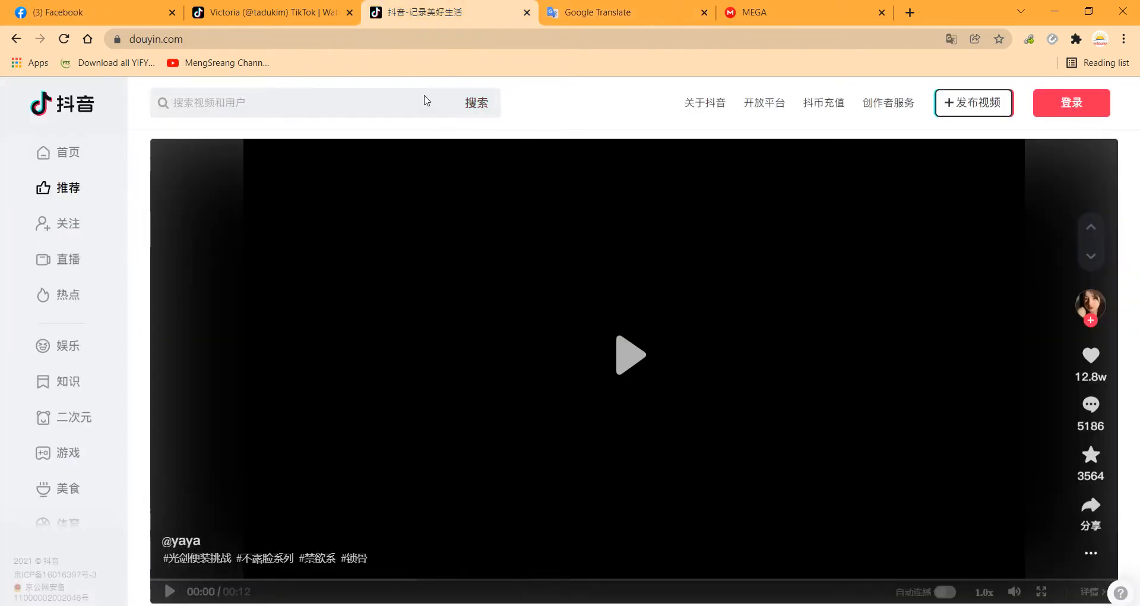
Search Douyin for 吃东西 and scroll through the results.
text(吃东西)
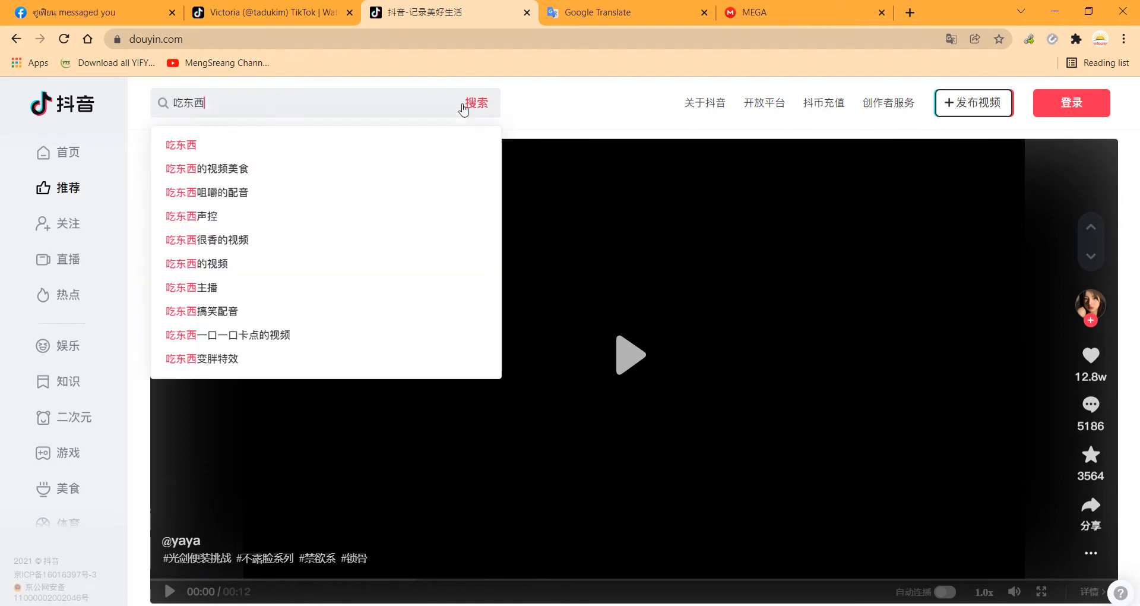
click(475, 102)
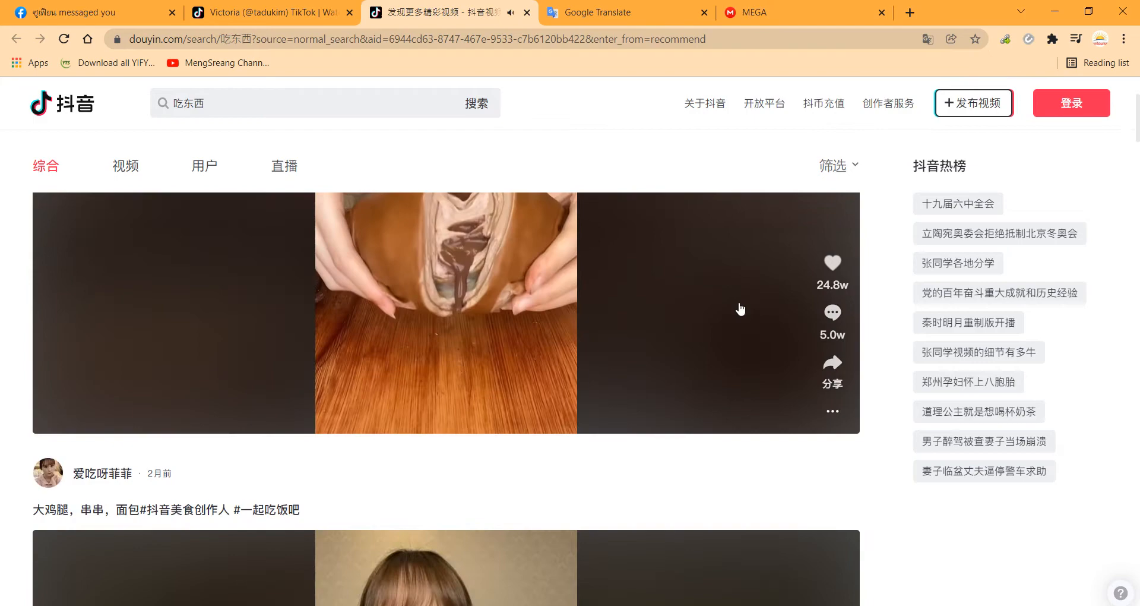
scroll(down, 3)
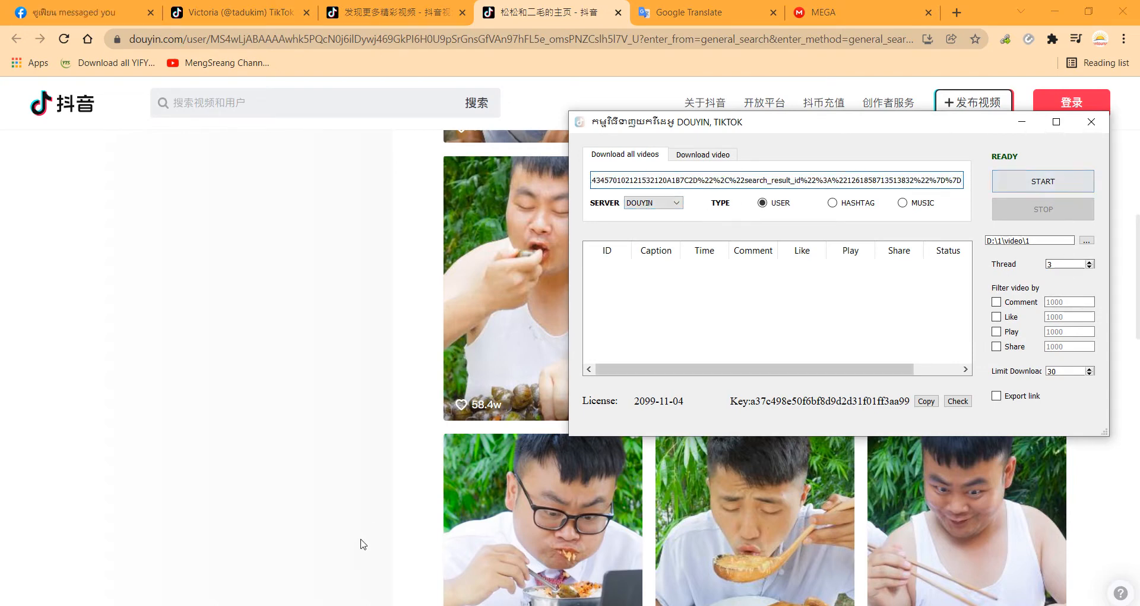
START the DOUYIN USER download of the food creator's profile link.
click(1043, 181)
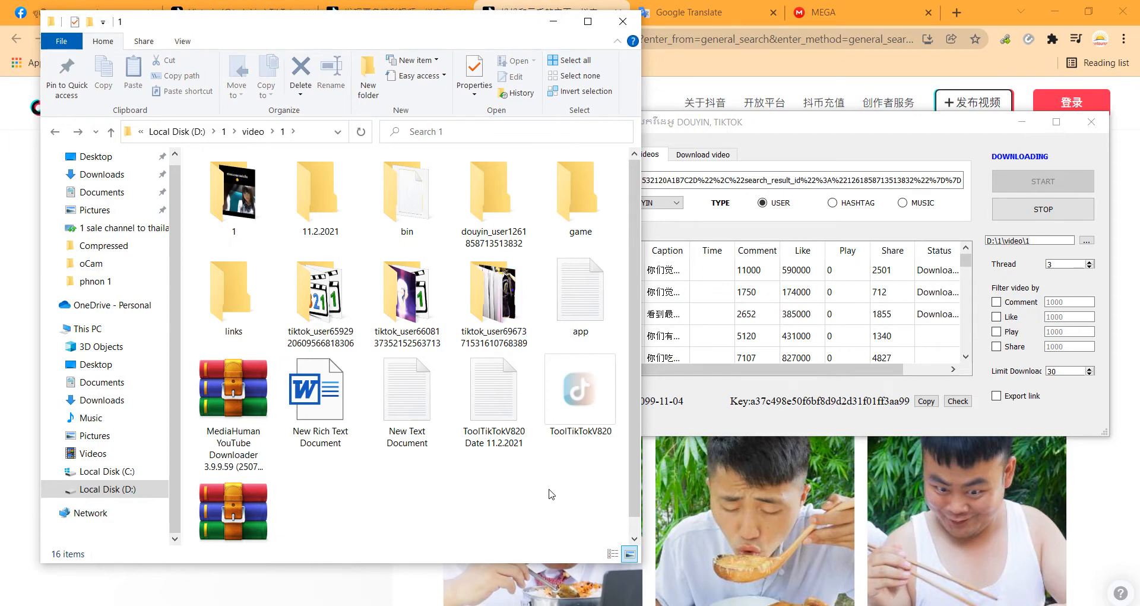
mouse_move(320, 292)
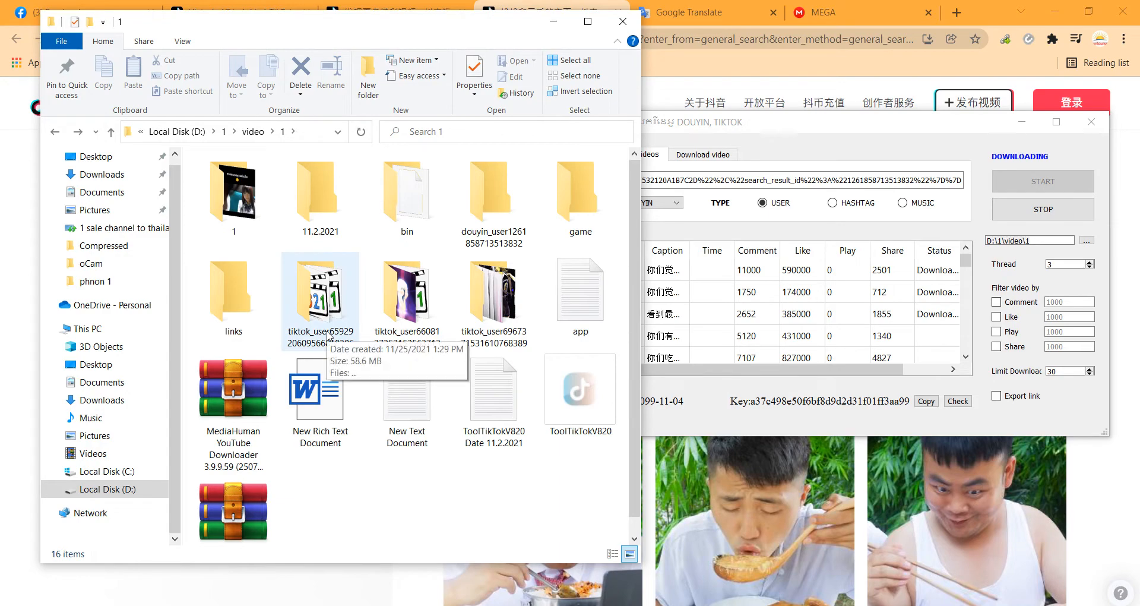
Open the douyin_user folder in D:\1\video\1 and play the wine glass video.
double_click(319, 293)
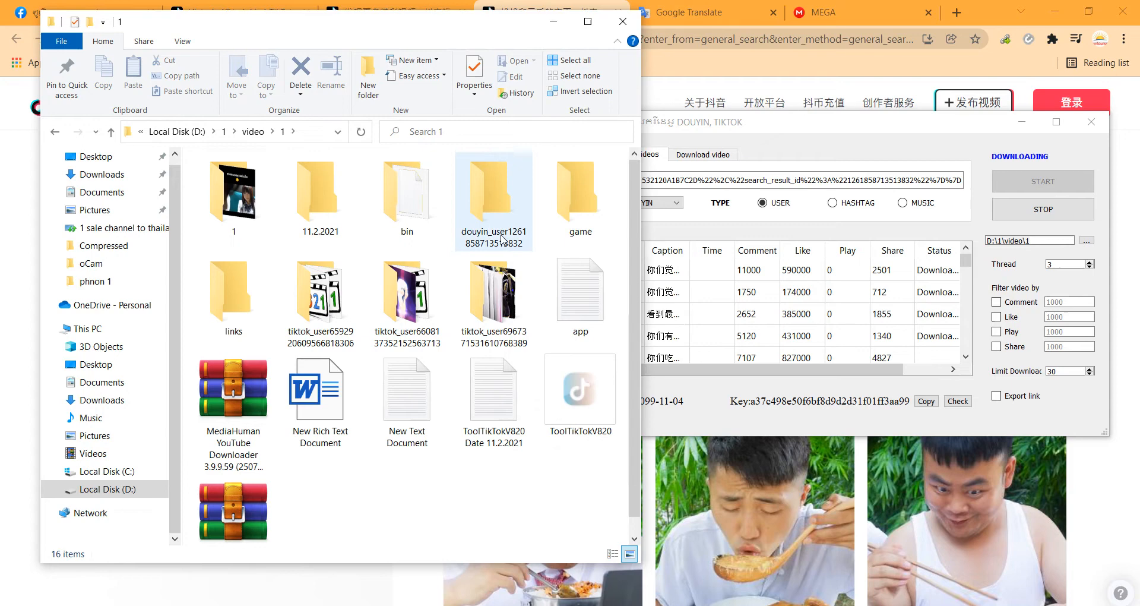
double_click(493, 190)
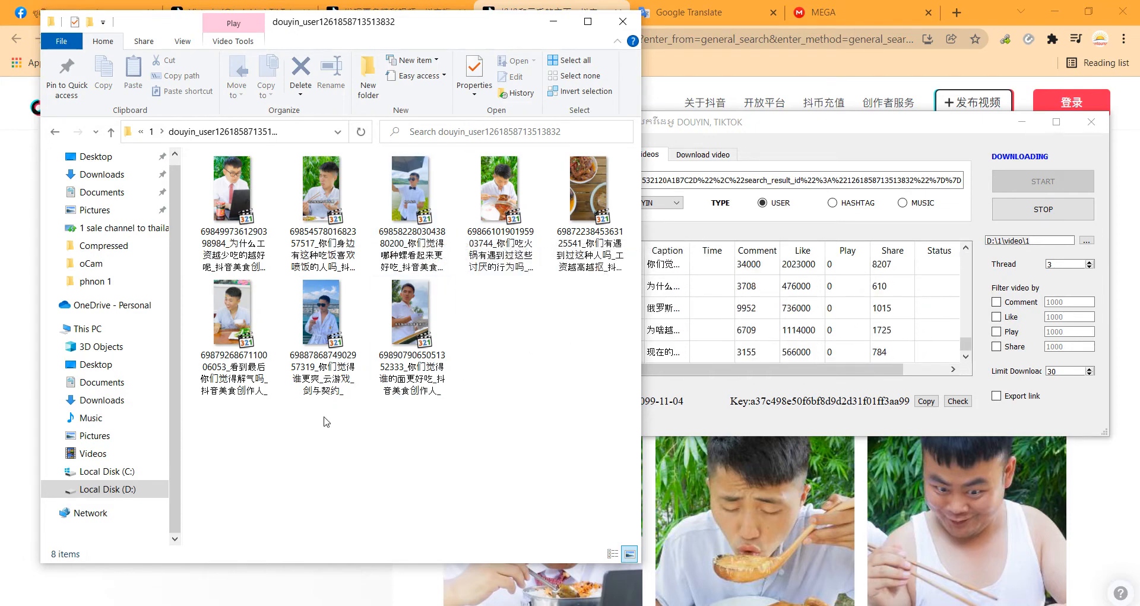
click(322, 314)
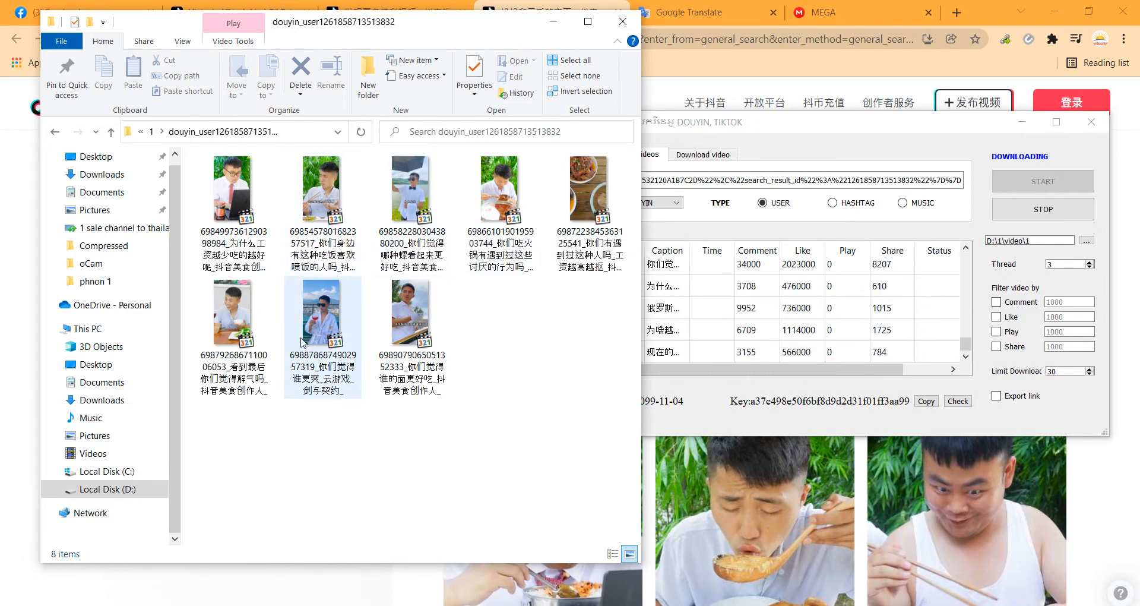
double_click(321, 314)
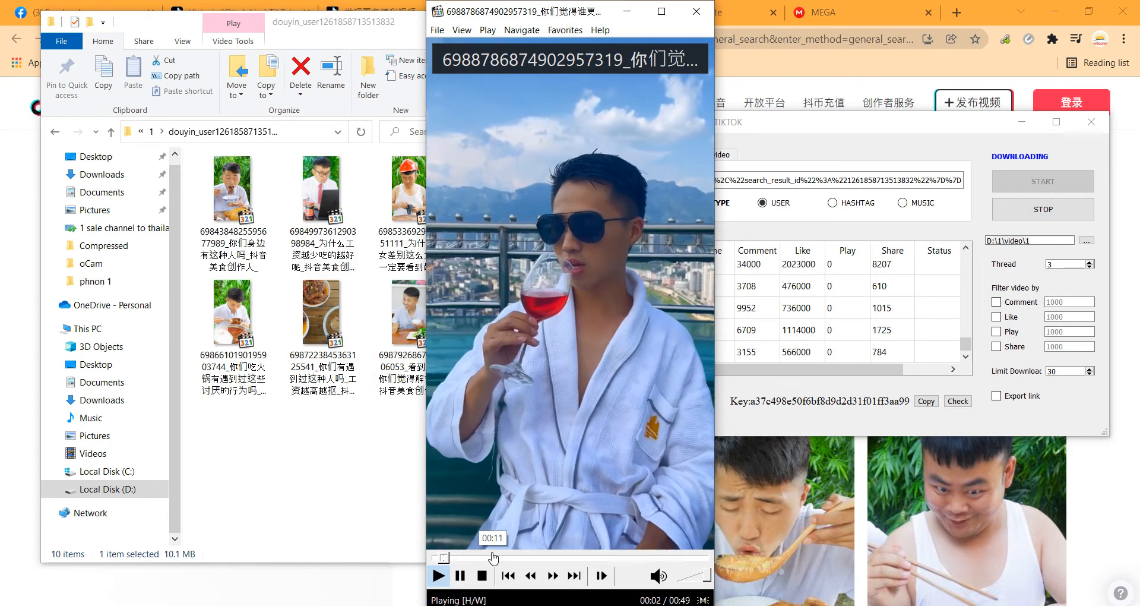
Seek ahead through the Douyin video, close the player, and switch the downloader to 'Download video'.
drag(493, 557, 559, 557)
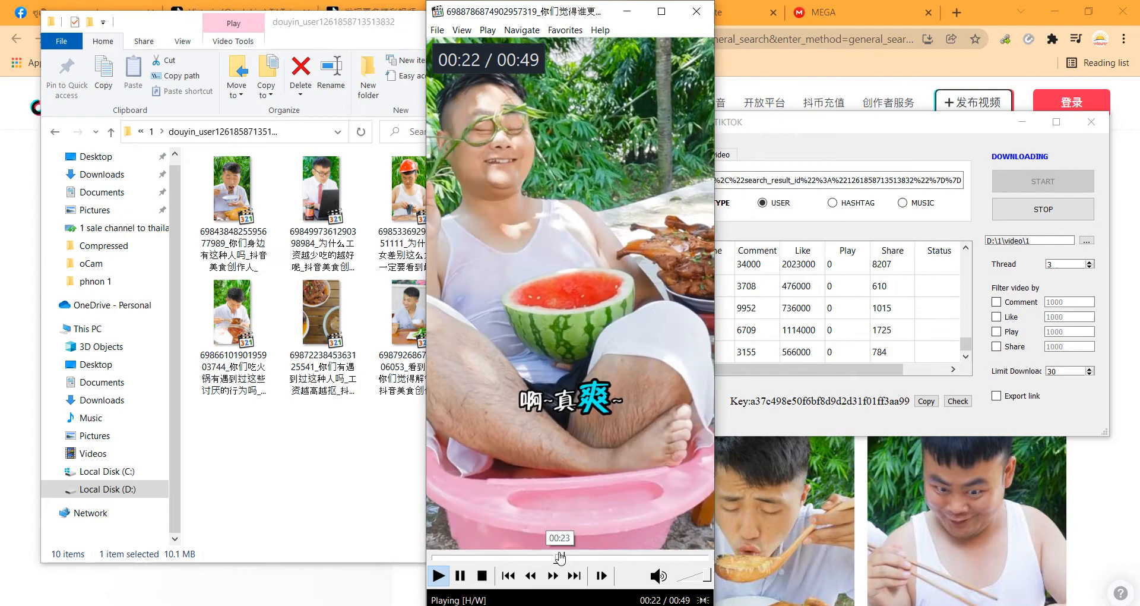
drag(559, 557, 620, 557)
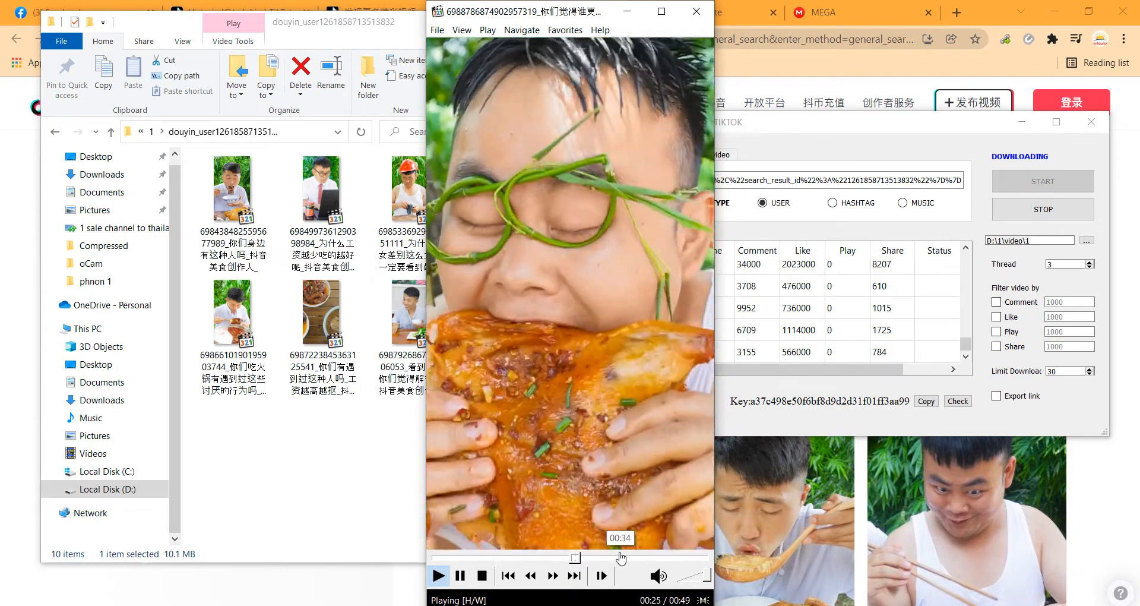
click(460, 576)
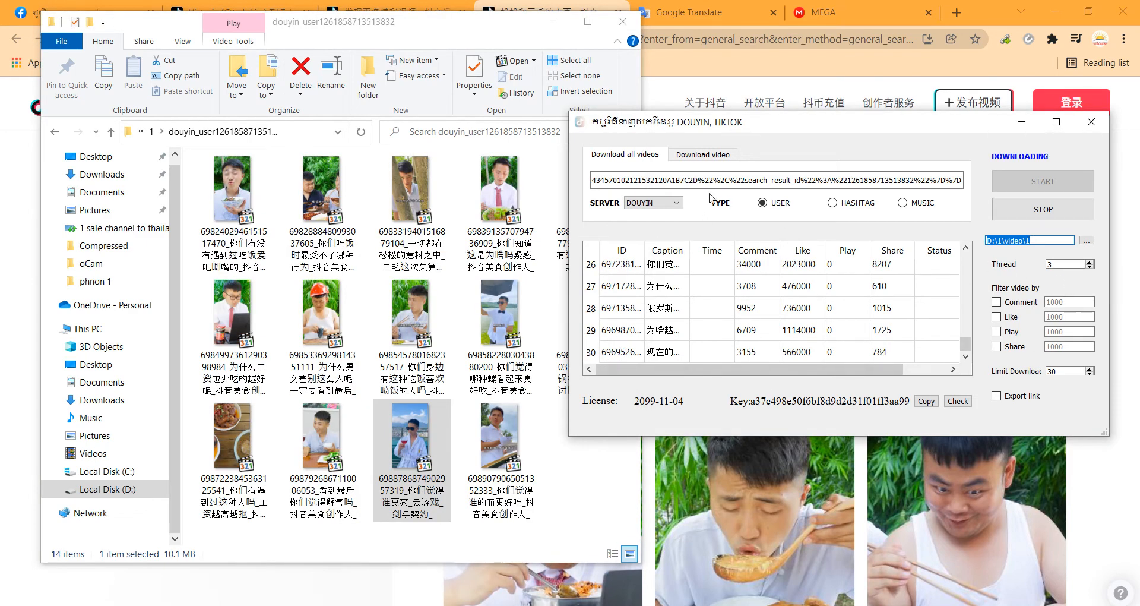
click(703, 154)
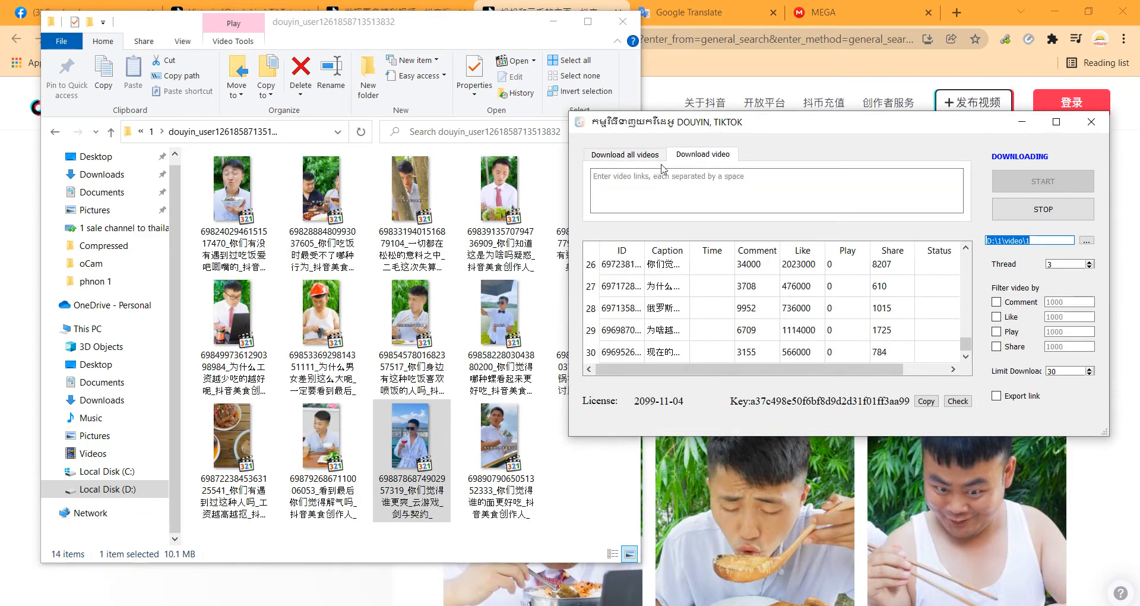